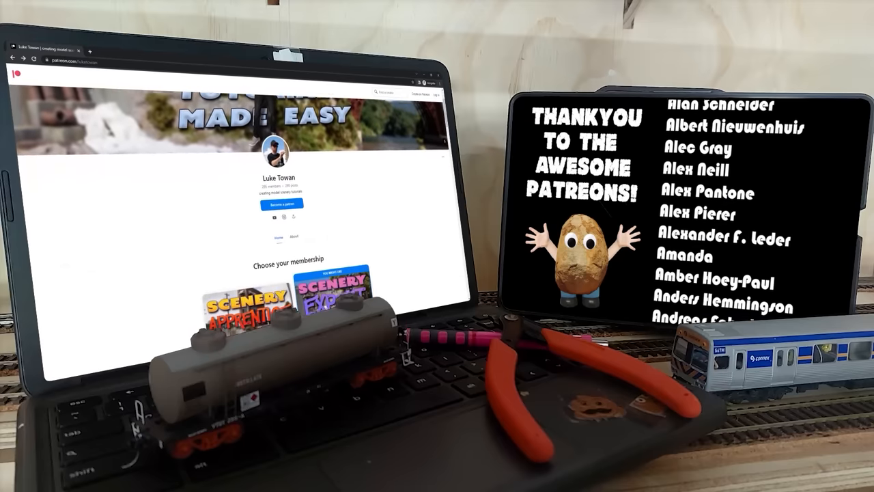
pyautogui.scroll(-3)
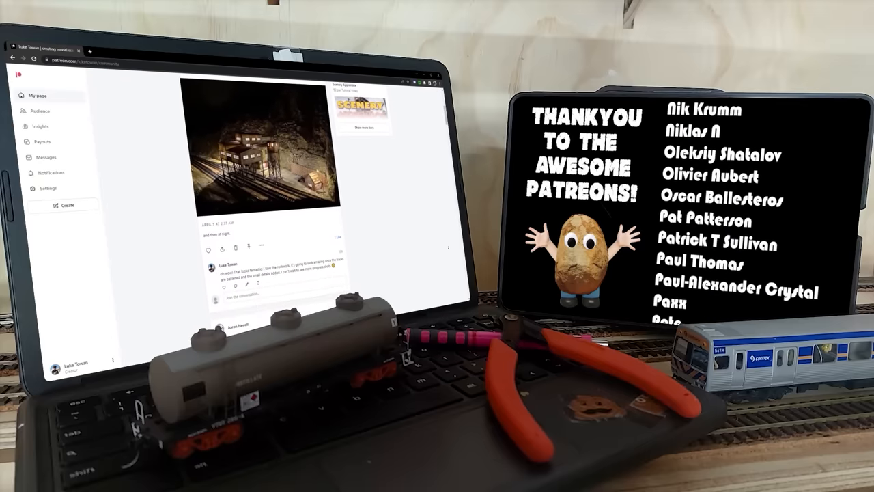
pyautogui.scroll(-3)
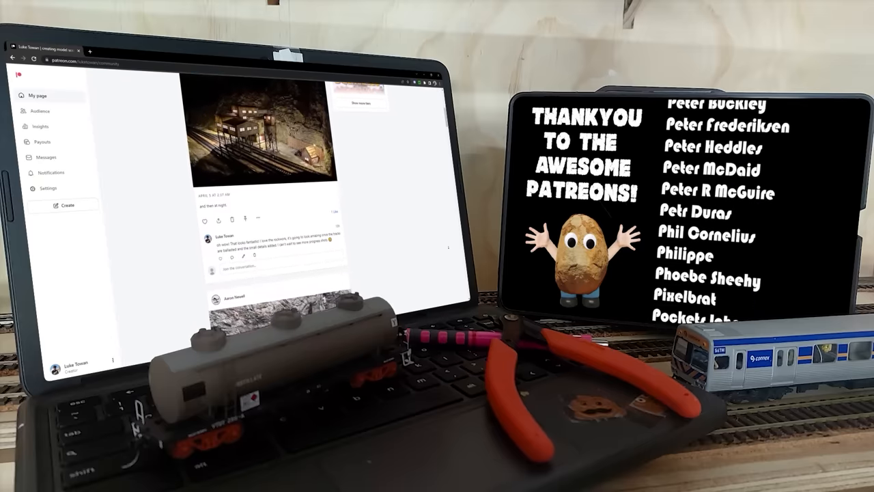